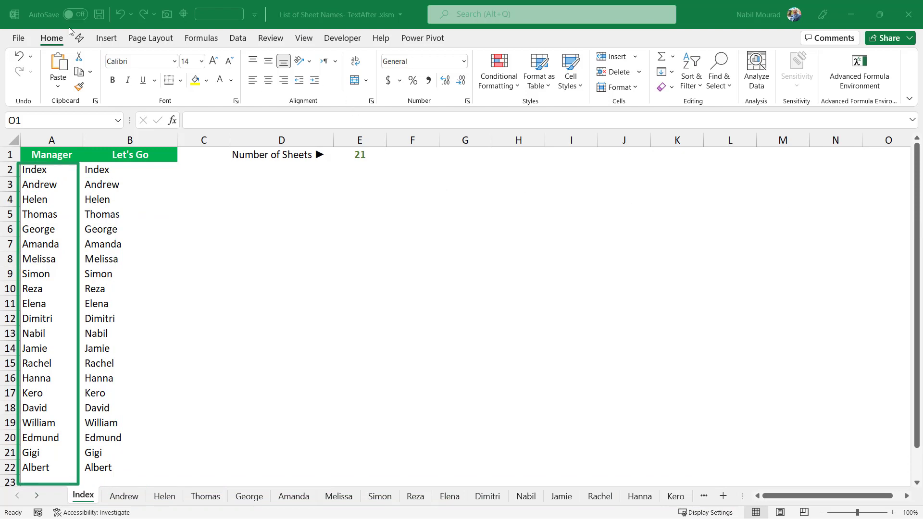
{"action": "mouse_move", "coordinate": [525, 443]}
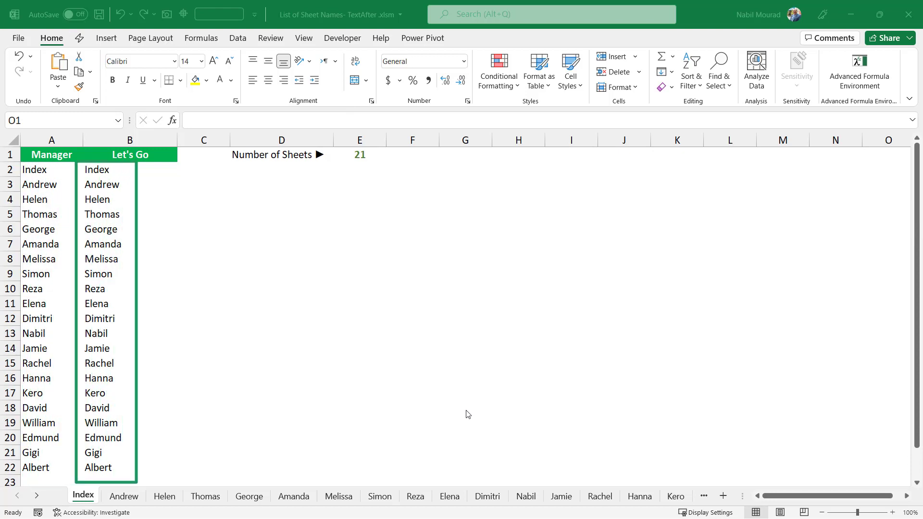
{"action": "mouse_move", "coordinate": [117, 294]}
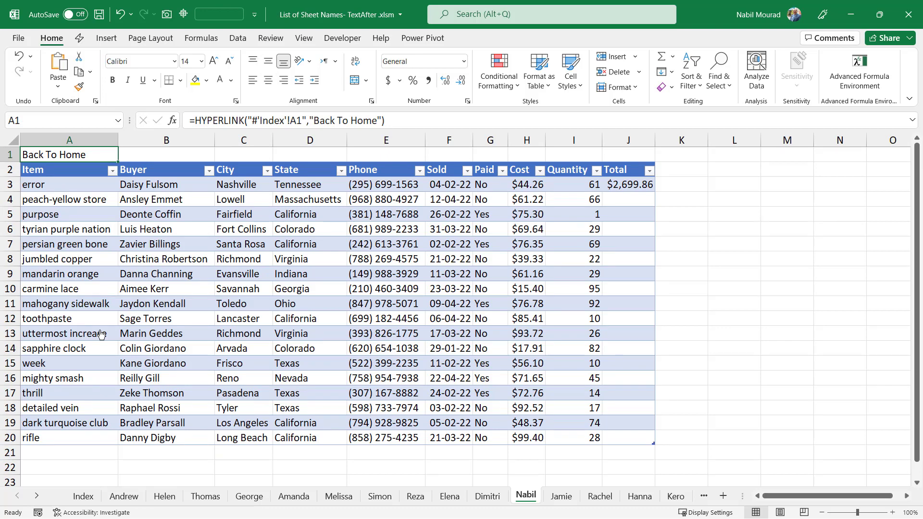
{"action": "mouse_move", "coordinate": [57, 162]}
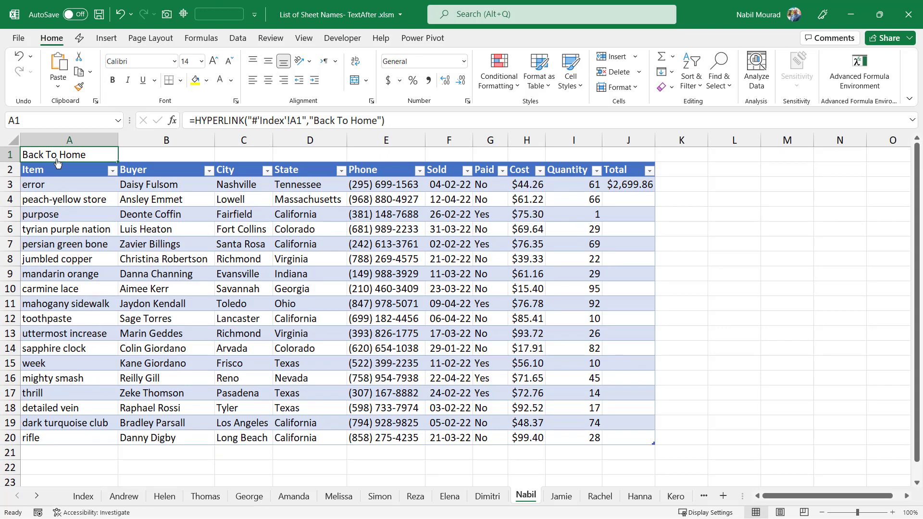
Step: Switch to the Start workbook's Index sheet, select A2 and show the Formulas commands
{"action": "left_click", "coordinate": [53, 154]}
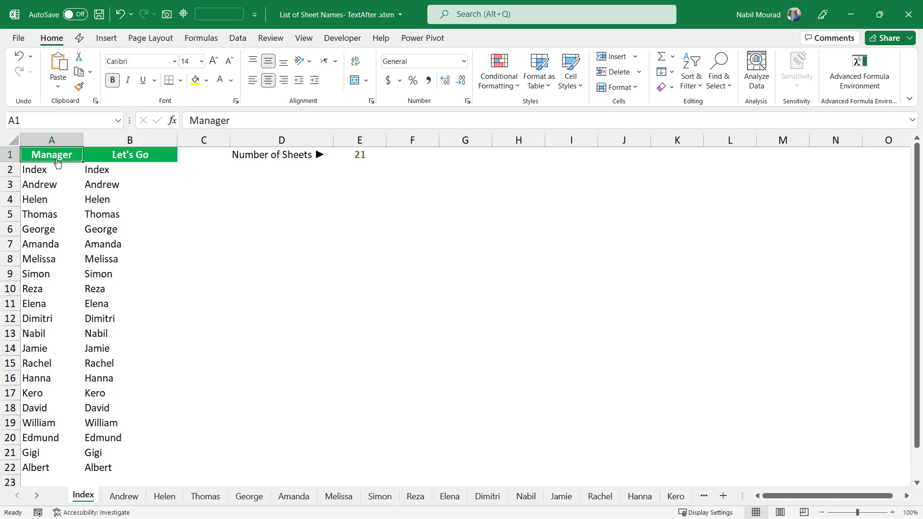
{"action": "left_click", "coordinate": [130, 153]}
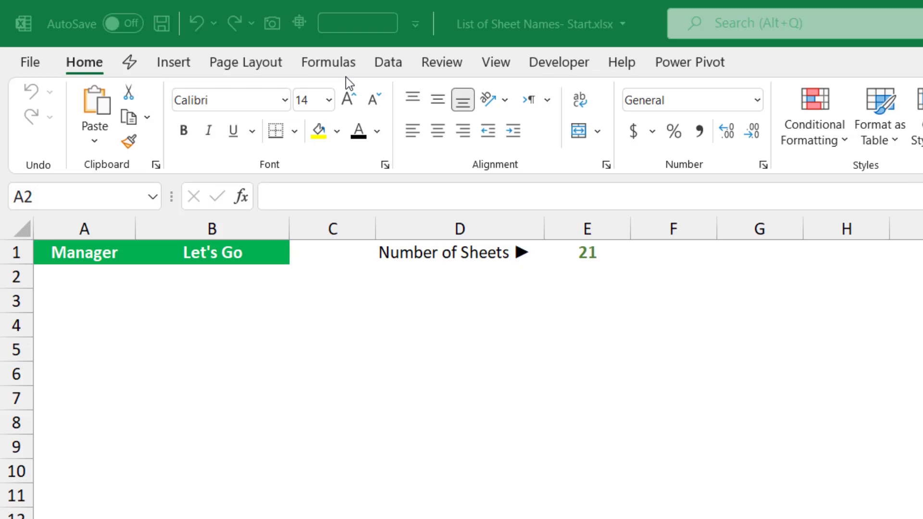
{"action": "left_click", "coordinate": [85, 277]}
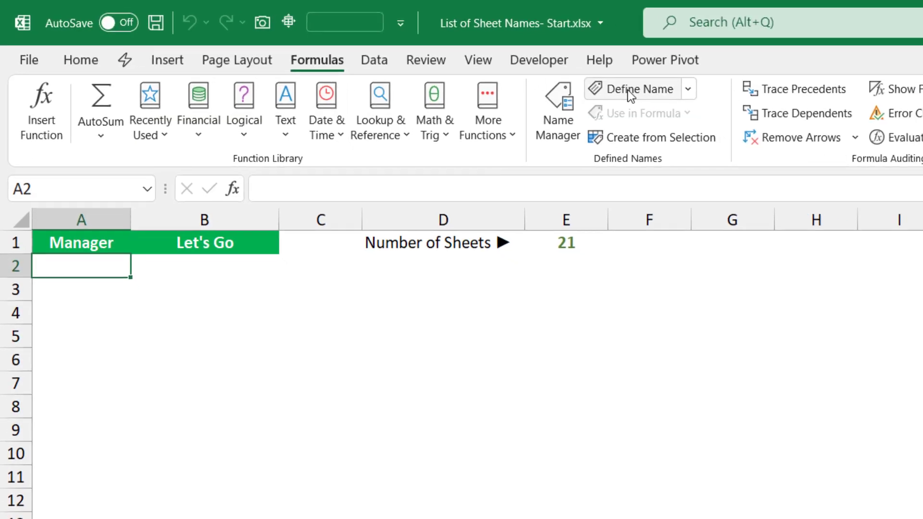
Step: Define a new workbook name MySheets referring to =Get.Workbook(1), not yet confirmed
{"action": "left_click", "coordinate": [638, 89]}
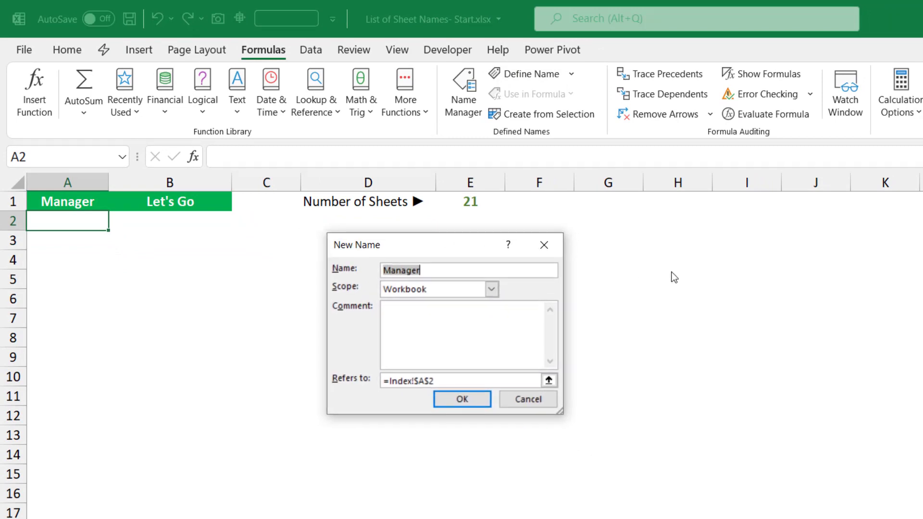
{"action": "type", "text": "MySheets"}
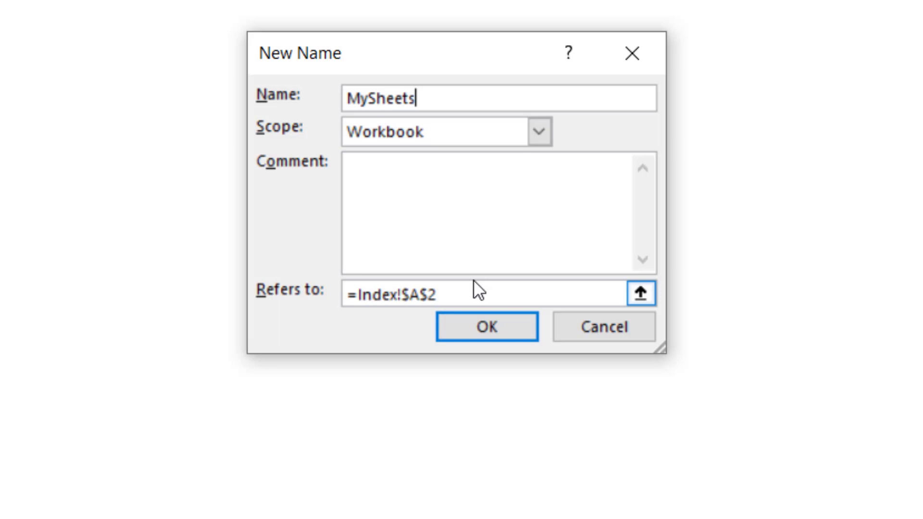
{"action": "triple_click", "coordinate": [412, 295]}
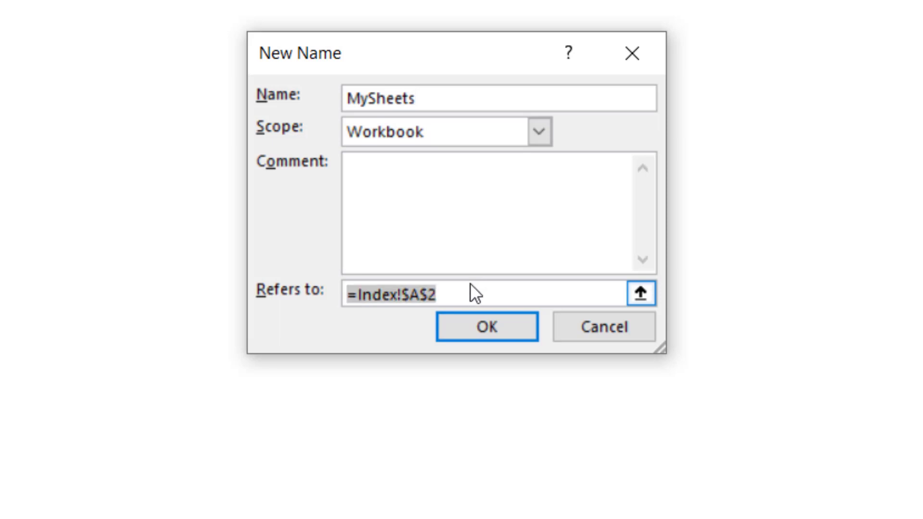
{"action": "type", "text": "=Get"}
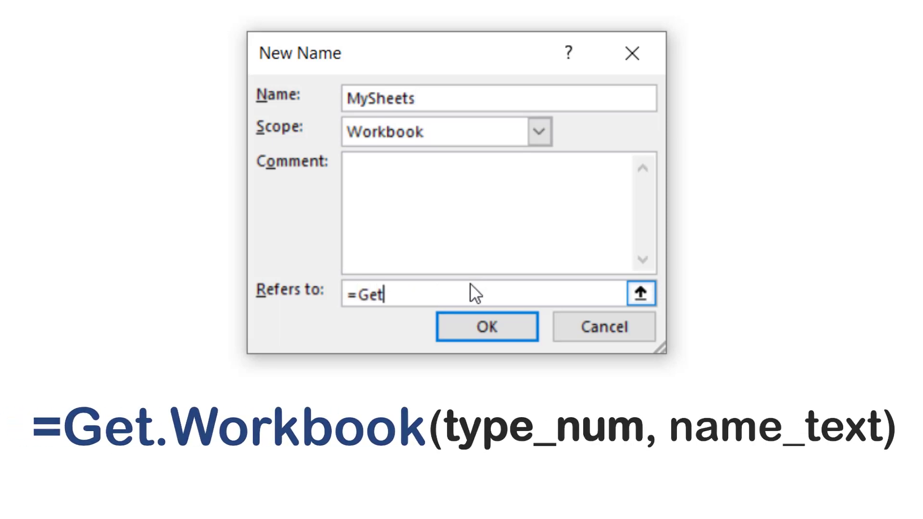
{"action": "type", "text": ".Workbook"}
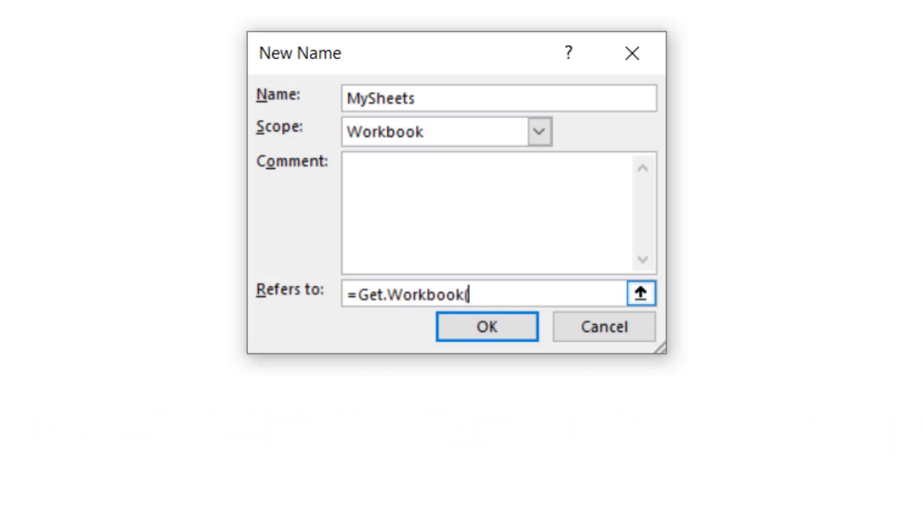
{"action": "type", "text": "(1"}
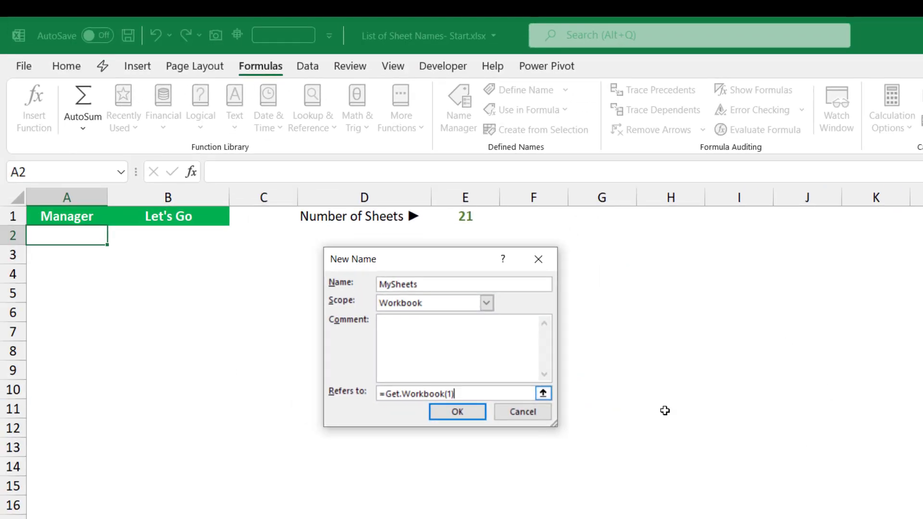
Step: Confirm the MySheets name and enter =MySheets in A2 to spill bracketed sheet names across row 2
{"action": "left_click", "coordinate": [457, 412]}
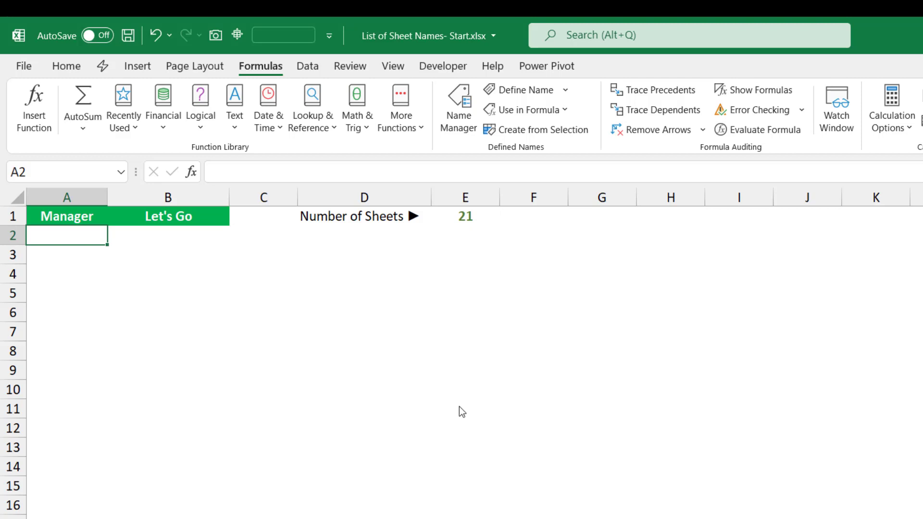
{"action": "type", "text": "=My"}
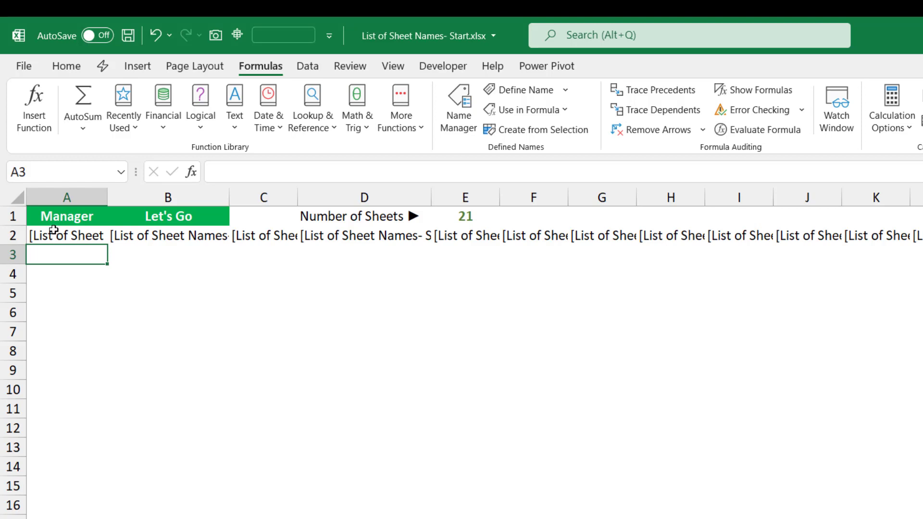
Step: Rework A2 to =TRANSPOSE(MySheets) so the bracketed sheet names run down column A
{"action": "left_click", "coordinate": [67, 236]}
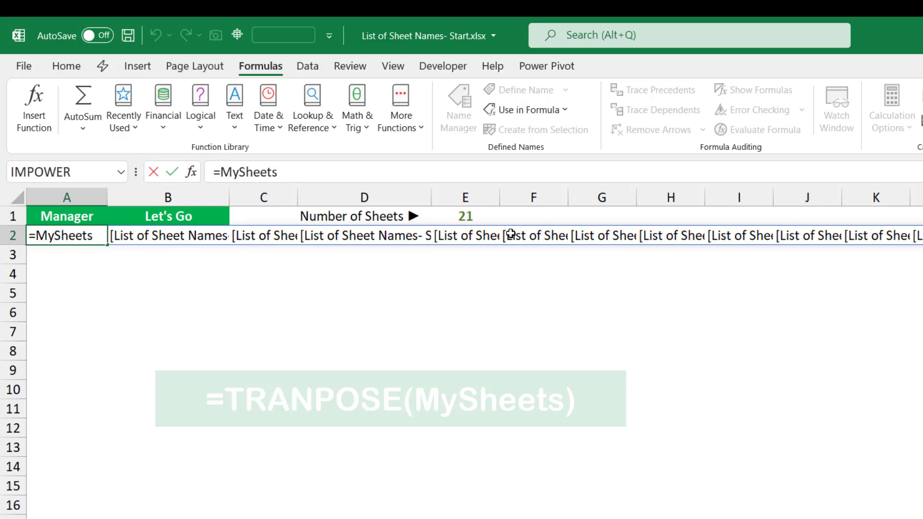
{"action": "type", "text": "Transpo"}
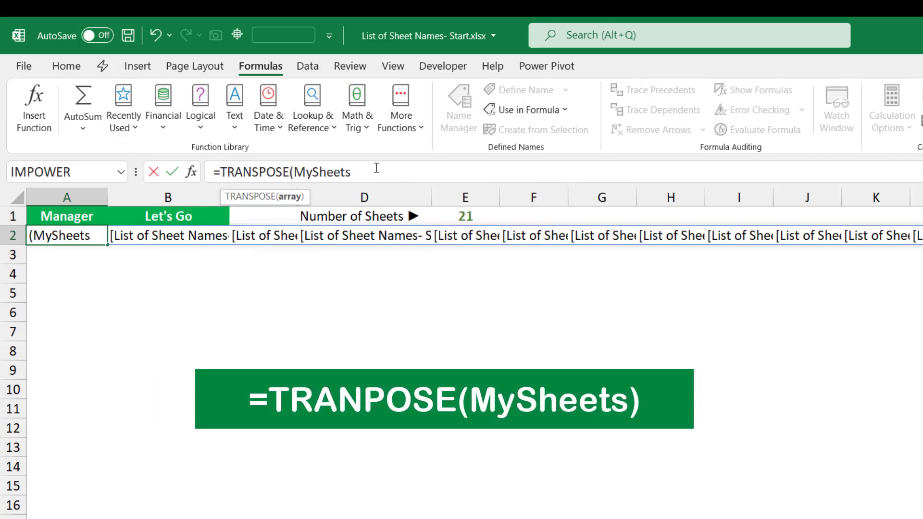
{"action": "type", "text": ")"}
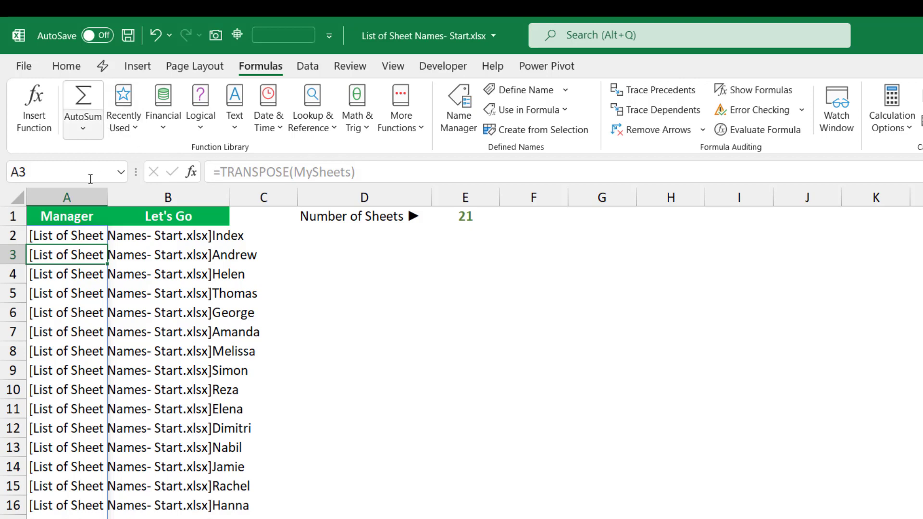
Step: Wrap A2 as =TEXTAFTER(TRANSPOSE(MySheets),"]") so column A lists plain names Index through Albert
{"action": "left_click", "coordinate": [64, 234]}
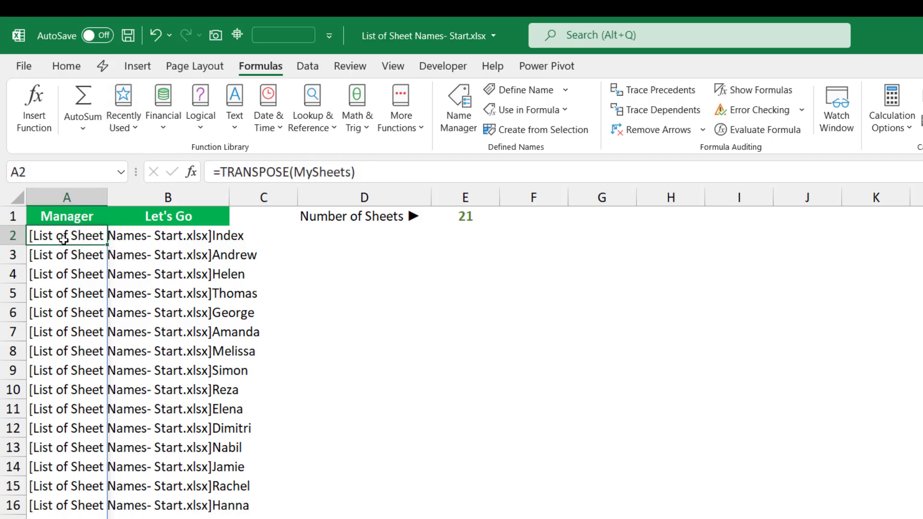
{"action": "key", "text": "f2"}
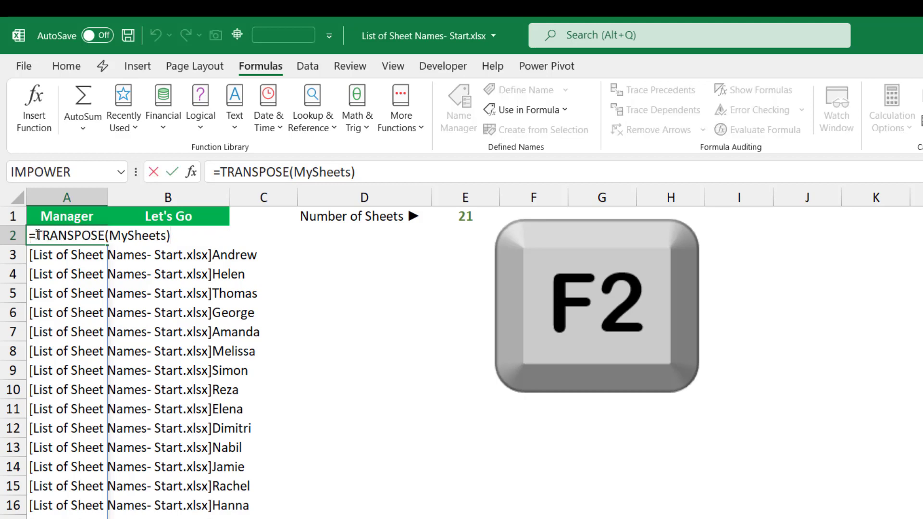
{"action": "key", "text": "f2"}
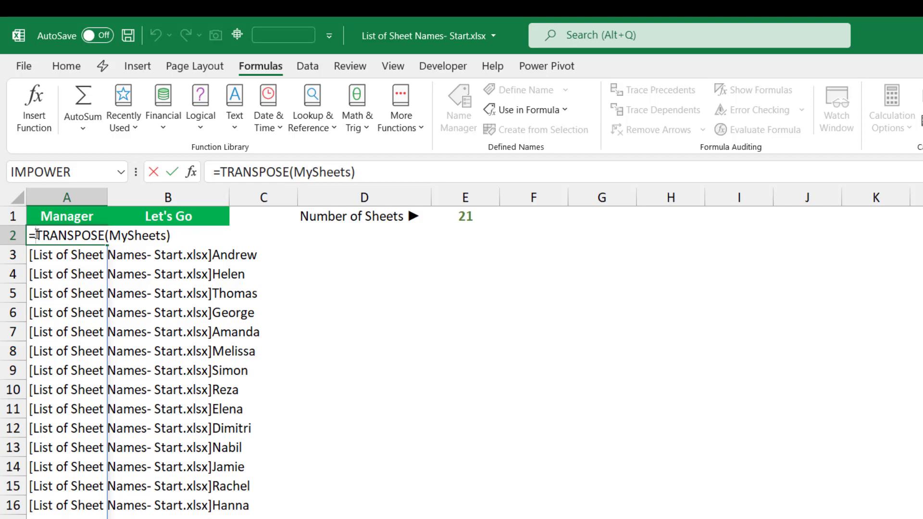
{"action": "type", "text": "text"}
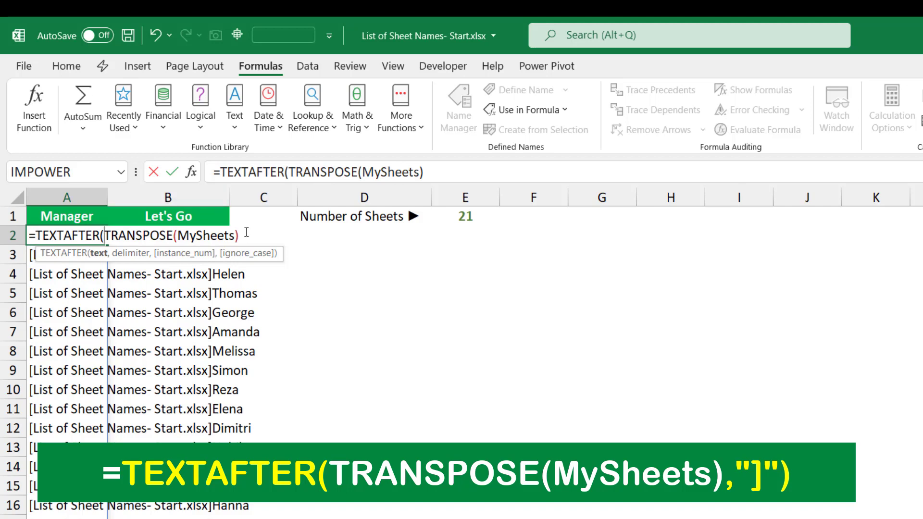
{"action": "type", "text": ","}
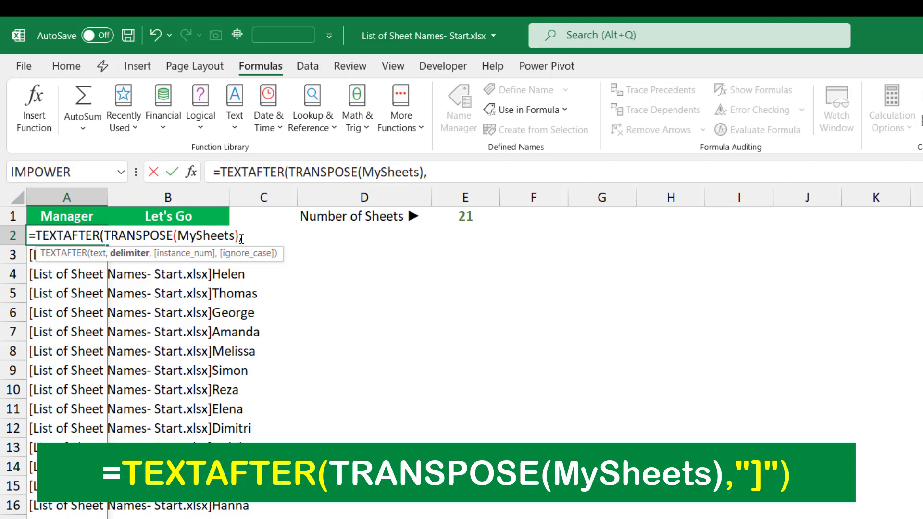
{"action": "type", "text": ","}
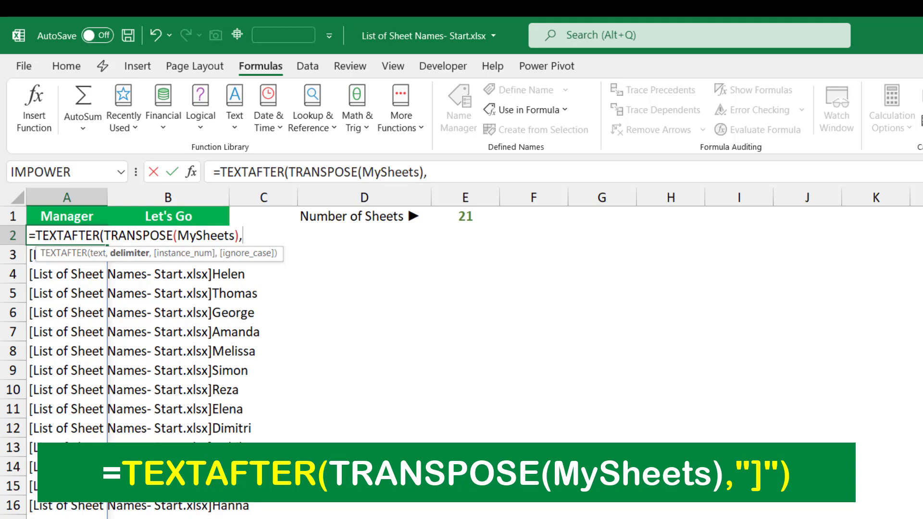
{"action": "type", "text": "\"]"}
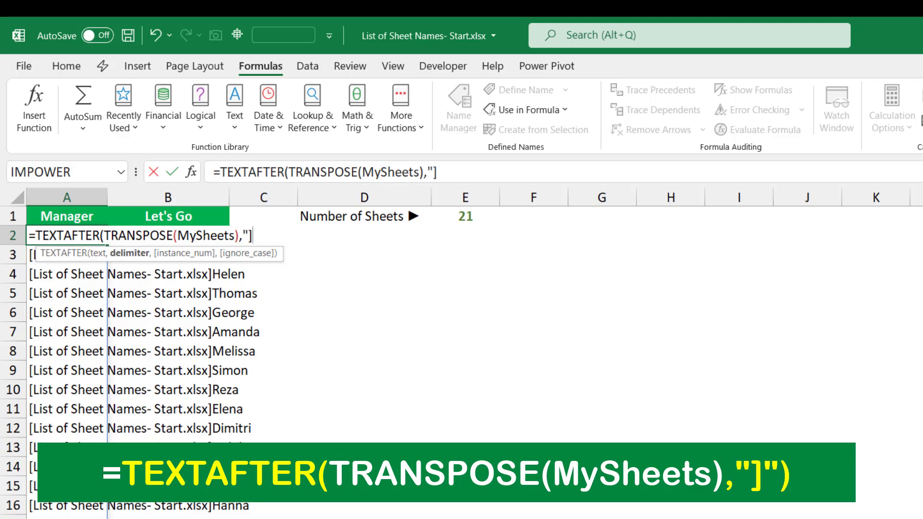
{"action": "type", "text": "\")"}
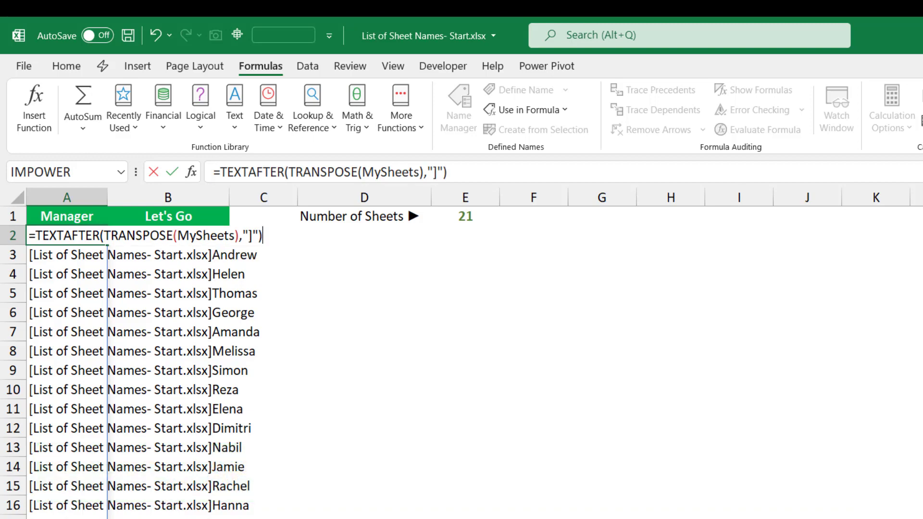
{"action": "key", "text": "enter"}
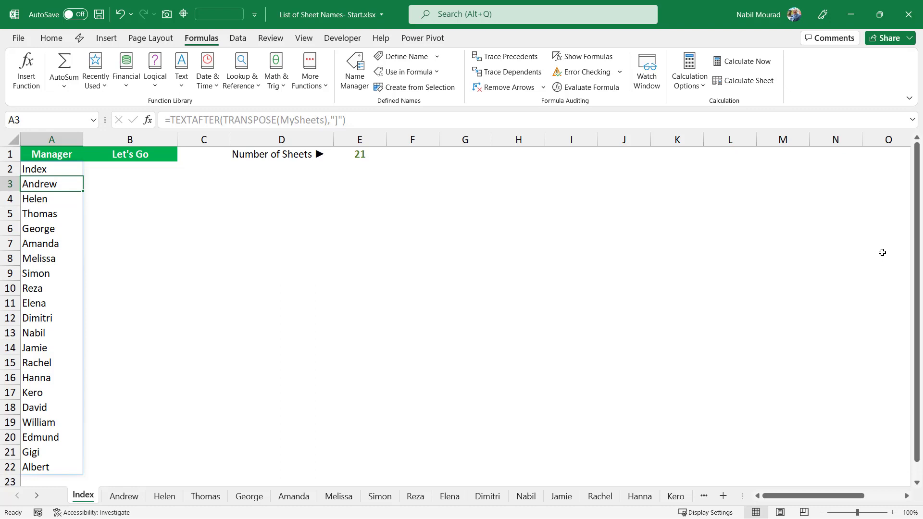
Step: Fill column B with HYPERLINK formulas to each sheet, test one, and return via Back To Home
{"action": "left_click", "coordinate": [130, 169]}
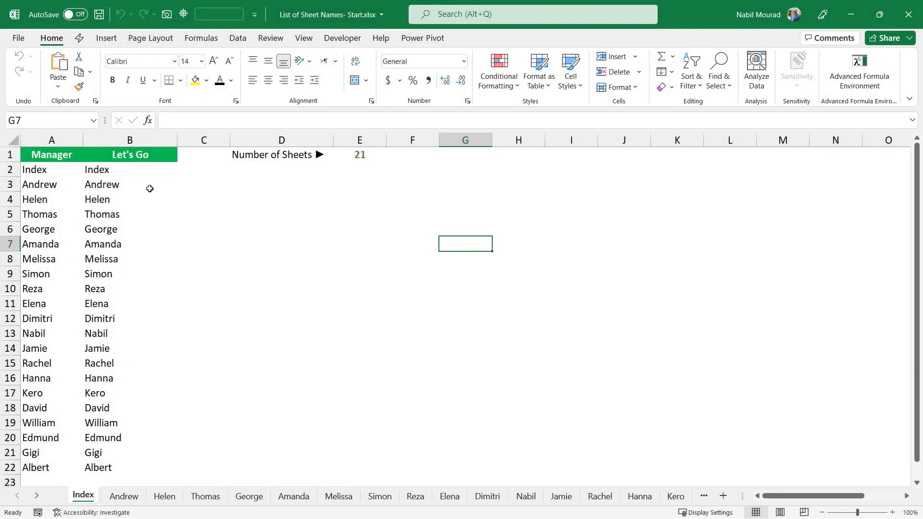
{"action": "mouse_move", "coordinate": [139, 174]}
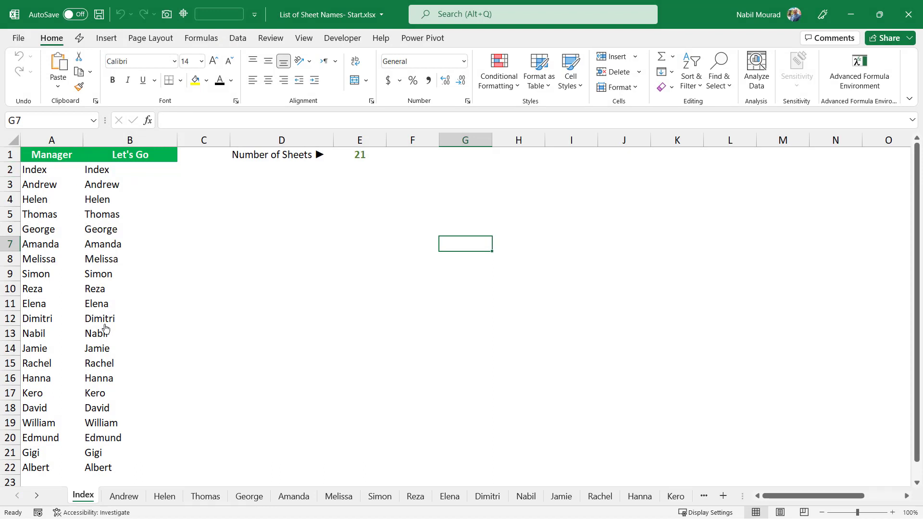
{"action": "left_click", "coordinate": [100, 363]}
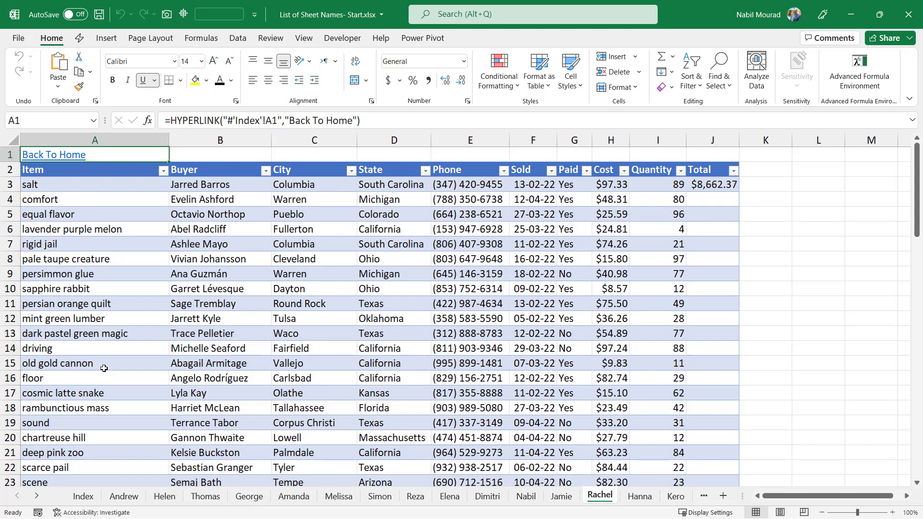
{"action": "mouse_move", "coordinate": [53, 154]}
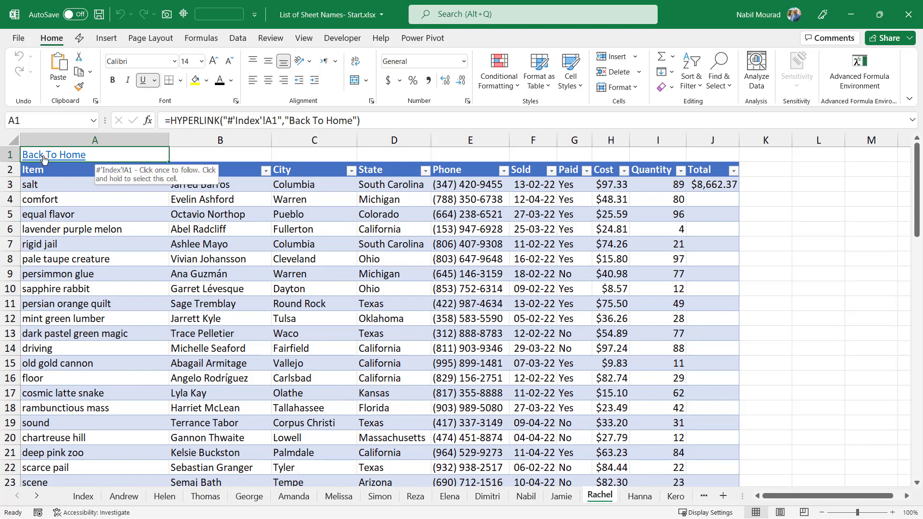
{"action": "left_click", "coordinate": [53, 153]}
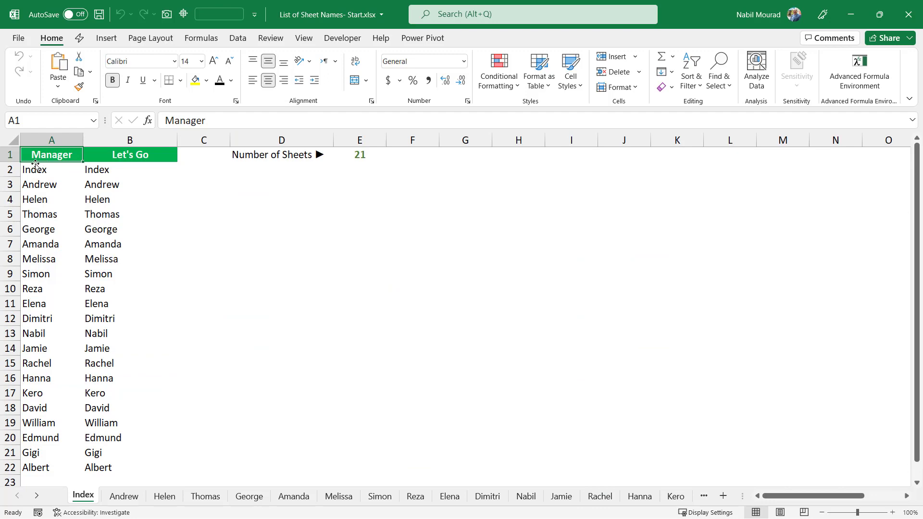